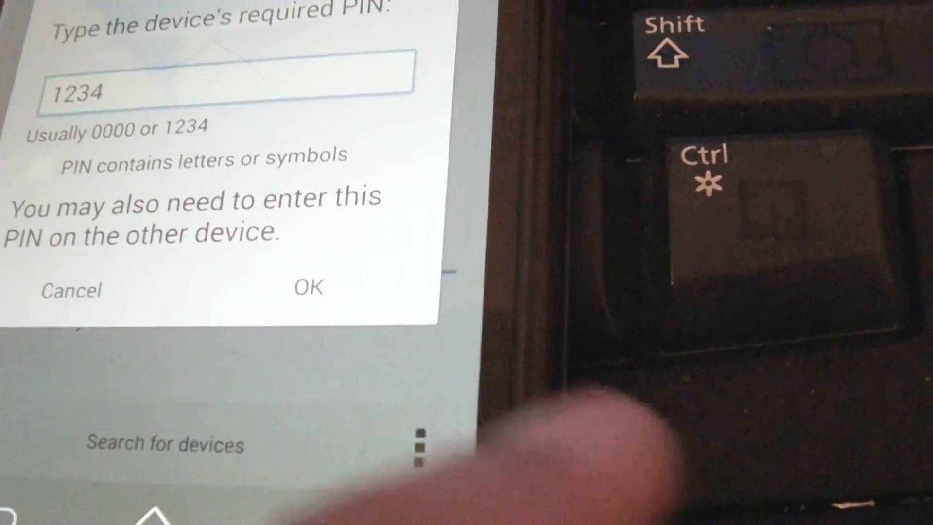
Confirm PIN 1234 in the pairing dialog to pair with the robot's Bluetooth module
click(307, 287)
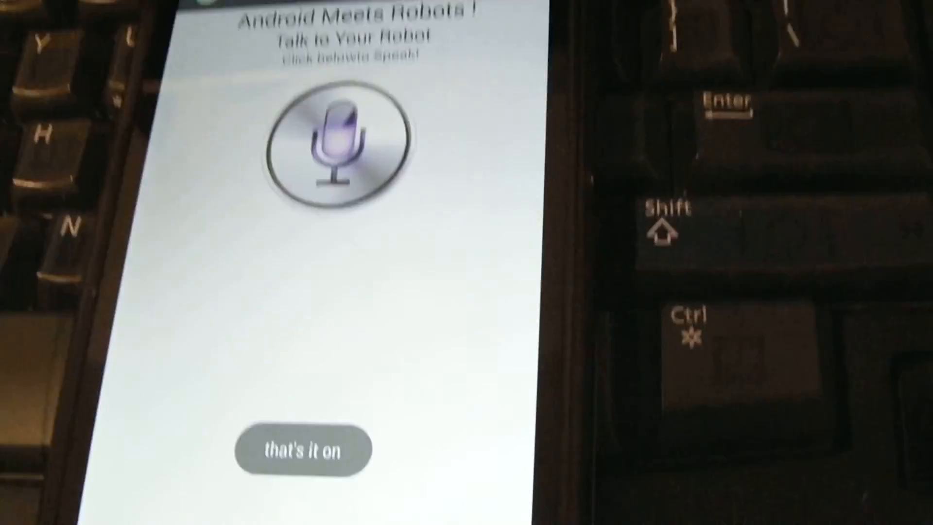
Start Google voice input again to listen for the next spoken robot command
click(339, 140)
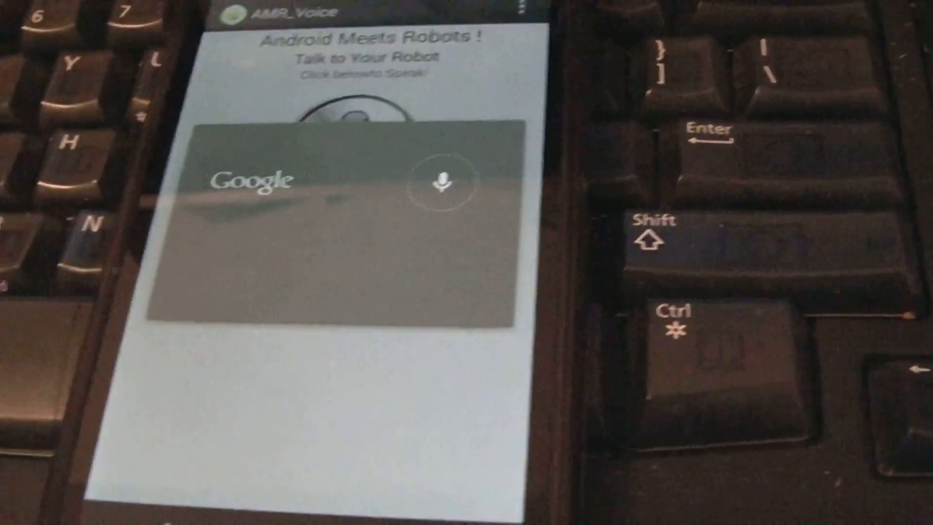